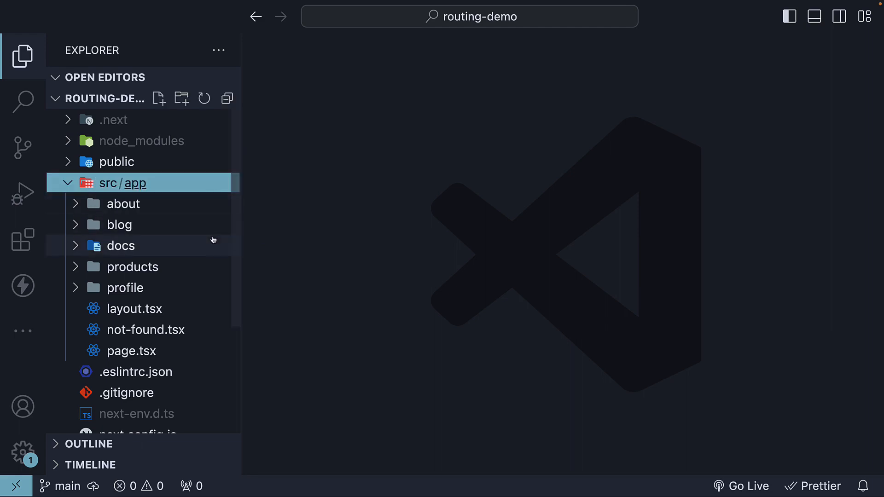
pyautogui.moveTo(120, 245)
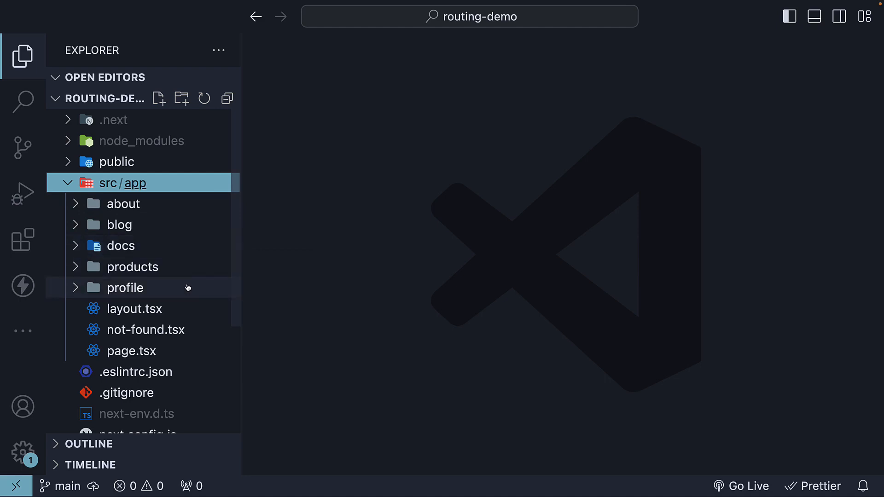
pyautogui.moveTo(278, 269)
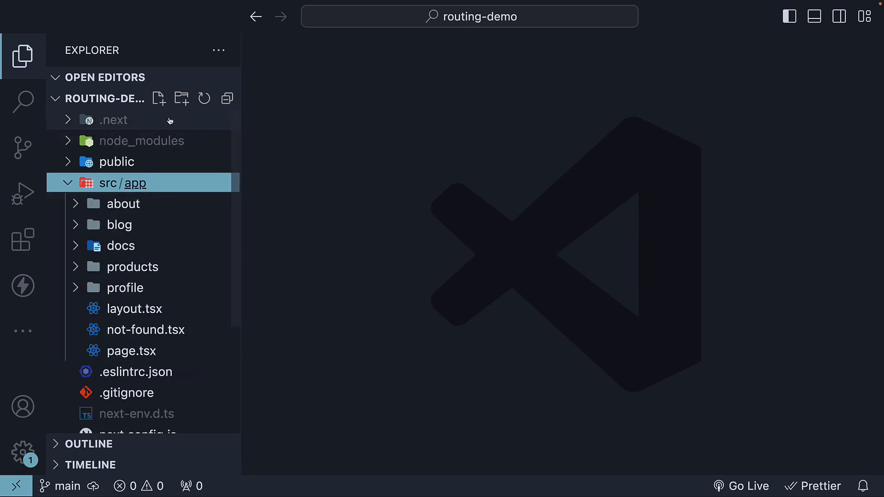
# Step: Create a dashboard folder in src/app with an empty line-chart.tsx file inside it
pyautogui.write('dashboard')
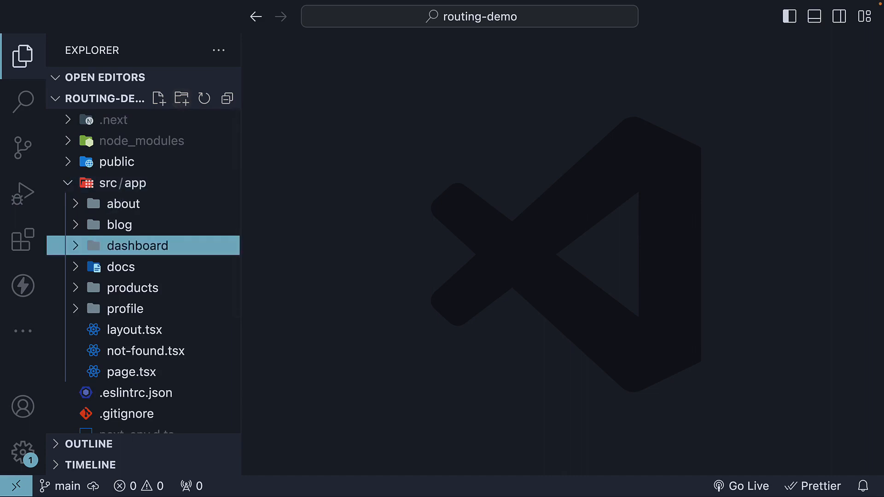
pyautogui.moveTo(159, 98)
pyautogui.write('line-char')
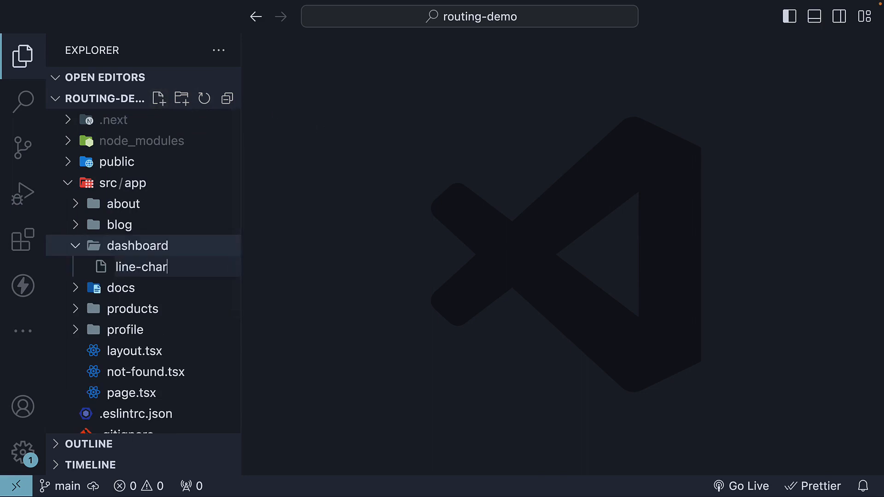
pyautogui.write('t.tsx')
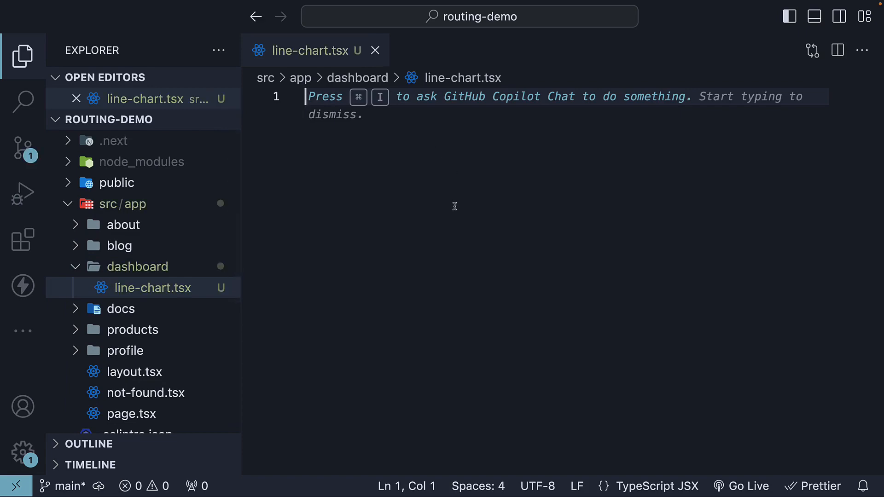
# Step: Write export default function LineChart() returning an <h1>Line chart</h1> heading
pyautogui.write('export d')
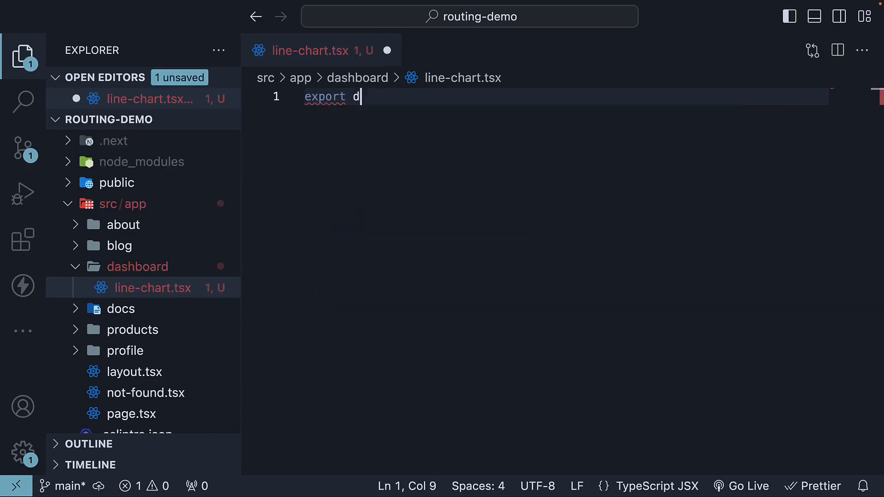
pyautogui.write('efault function')
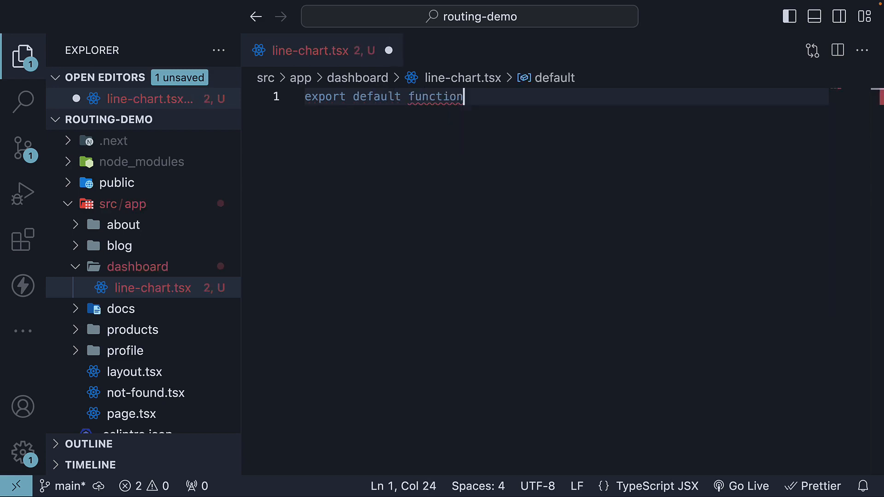
pyautogui.write('Line')
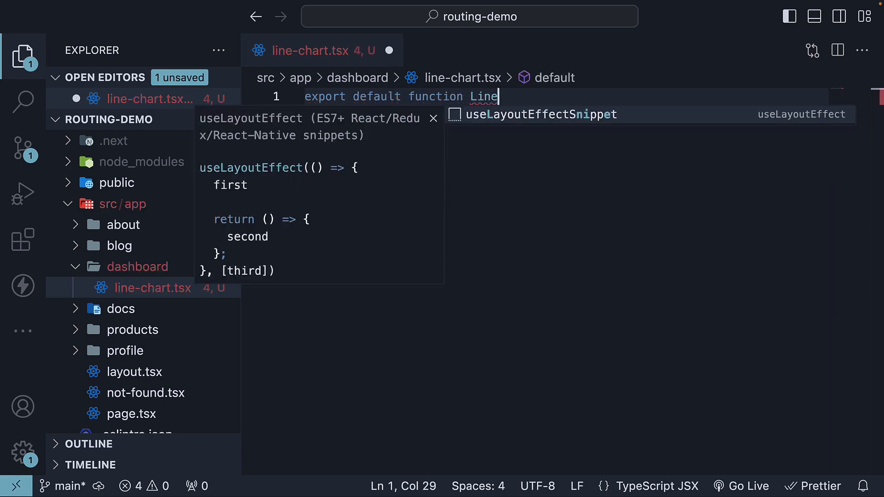
pyautogui.write('Chart() {')
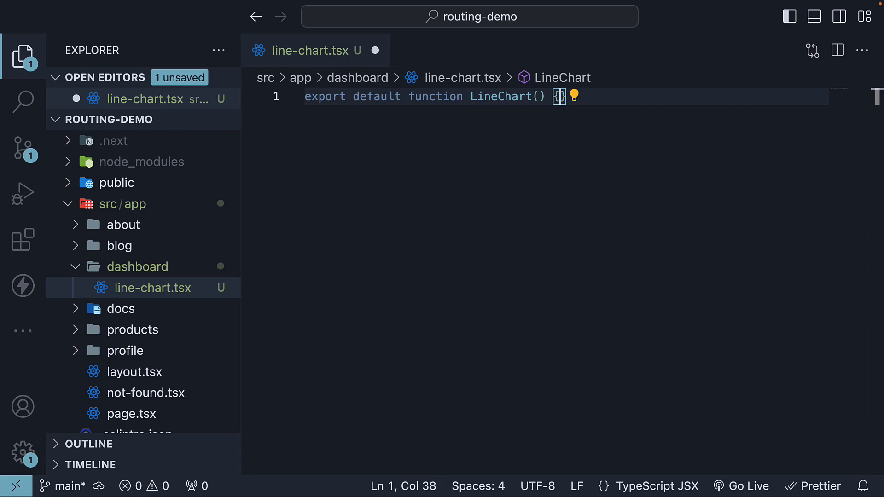
pyautogui.write('return <h1></h1>')
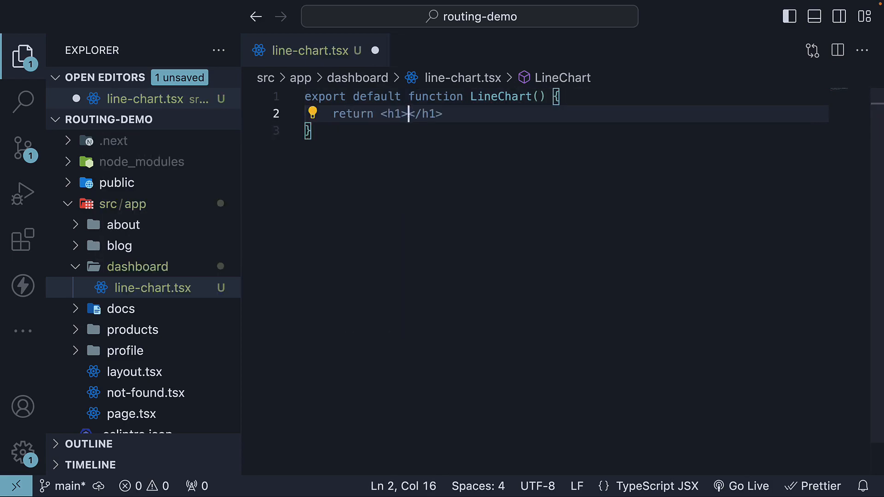
pyautogui.write('Line chart')
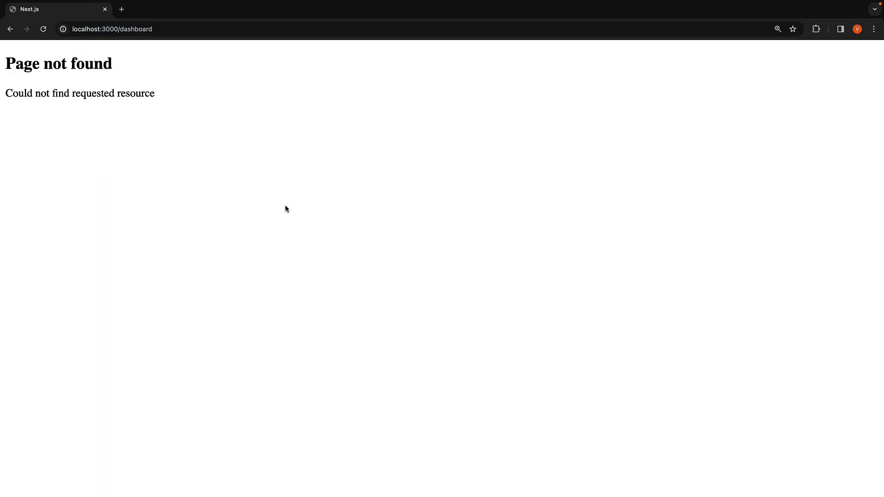
pyautogui.moveTo(251, 159)
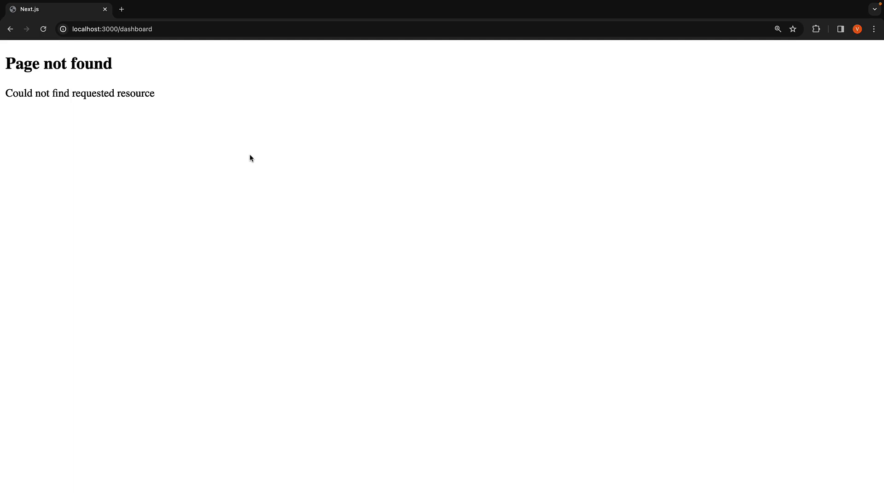
pyautogui.moveTo(125, 121)
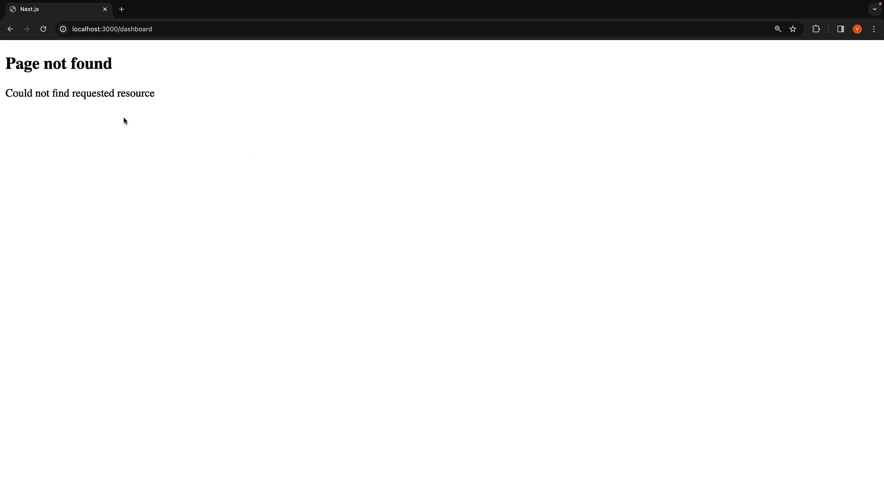
pyautogui.moveTo(403, 221)
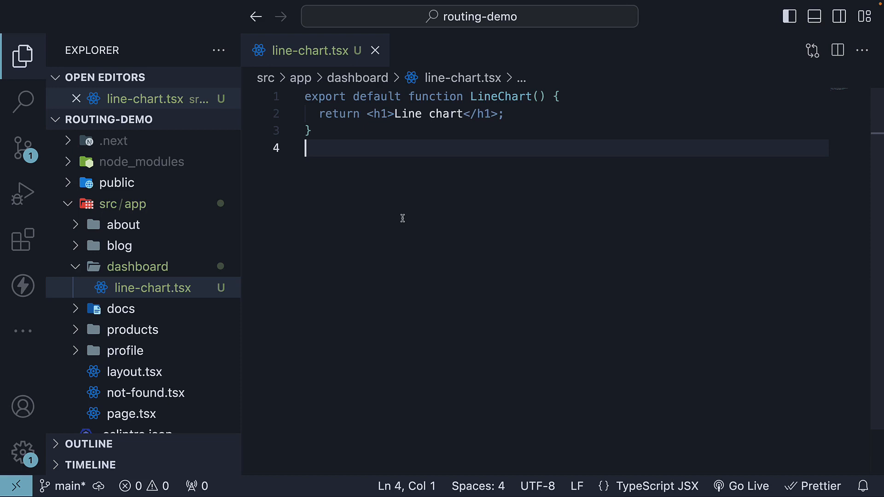
pyautogui.moveTo(383, 255)
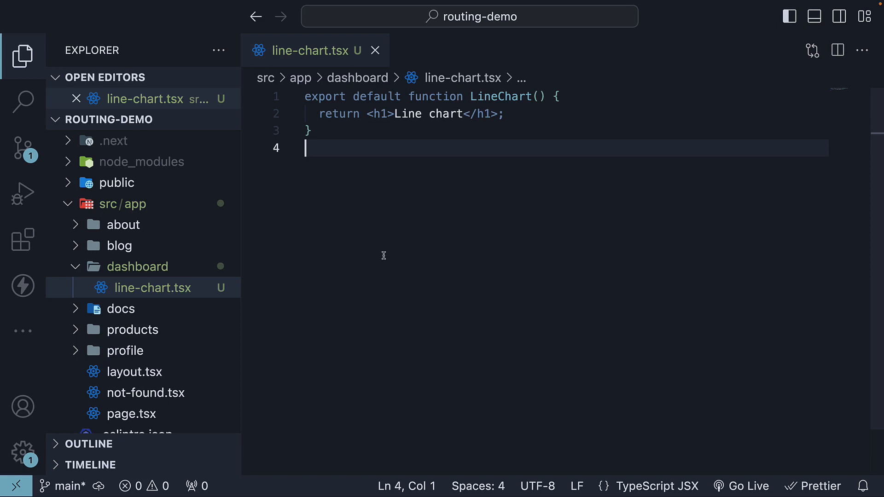
pyautogui.moveTo(264, 270)
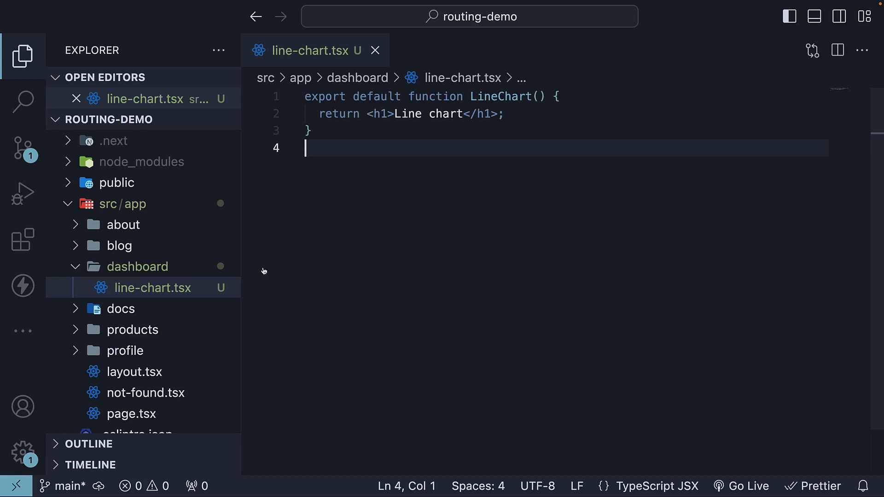
# Step: Create an empty page.tsx file inside the dashboard folder beside line-chart.tsx
pyautogui.click(138, 266)
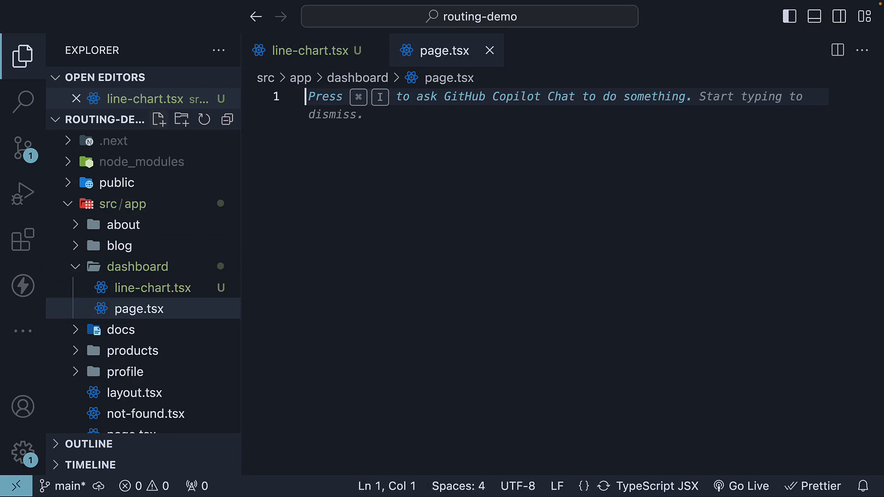
# Step: Write function BarChart() returning <h1>Bar chart</h1> in dashboard/page.tsx, with no default export
pyautogui.write('f')
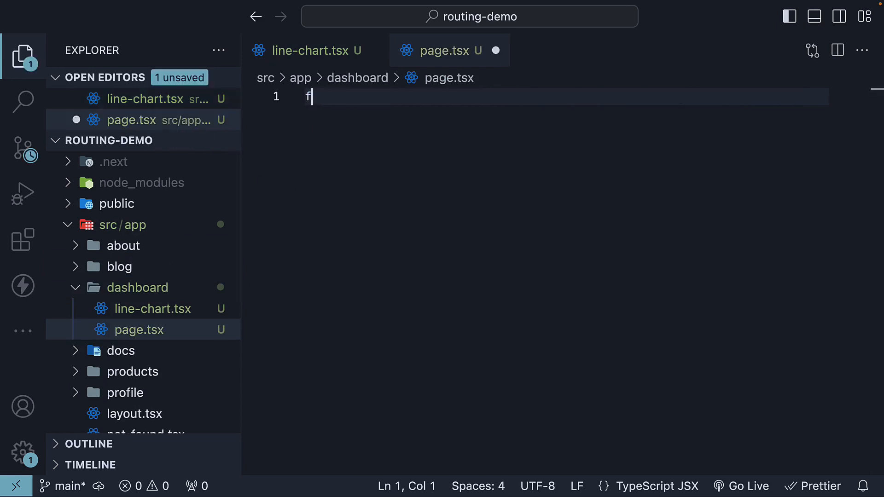
pyautogui.write('unction BarC')
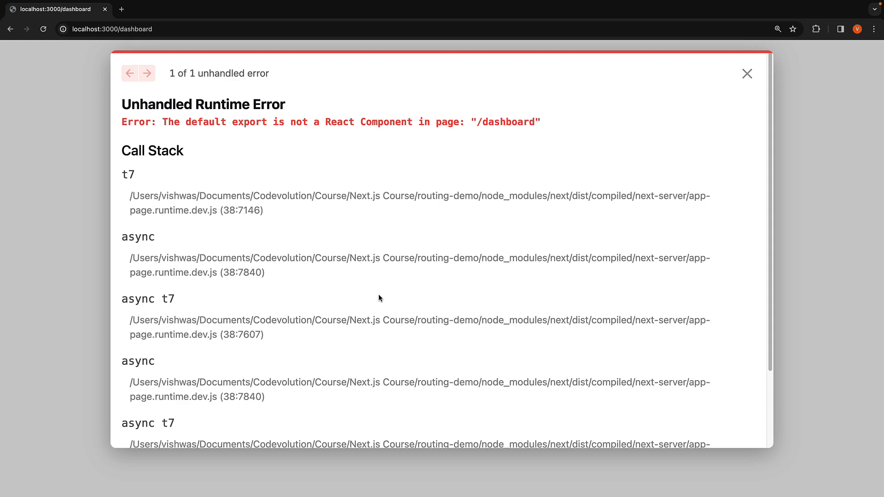
pyautogui.moveTo(431, 281)
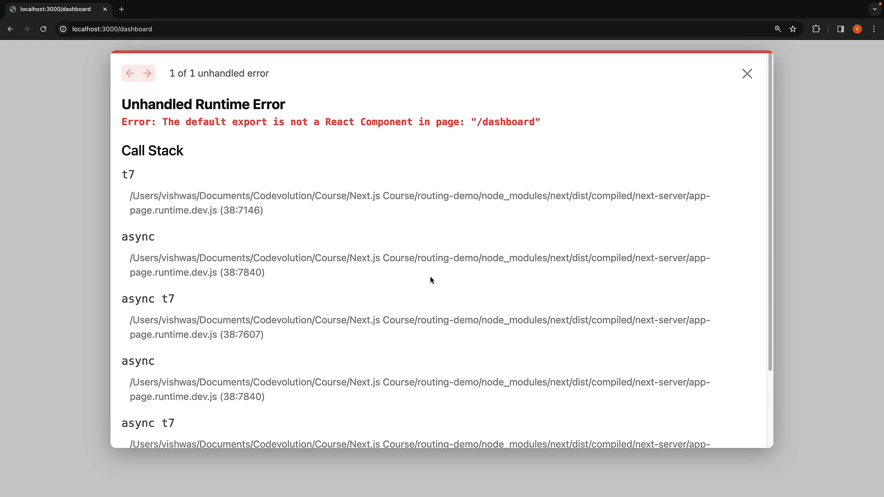
pyautogui.moveTo(309, 139)
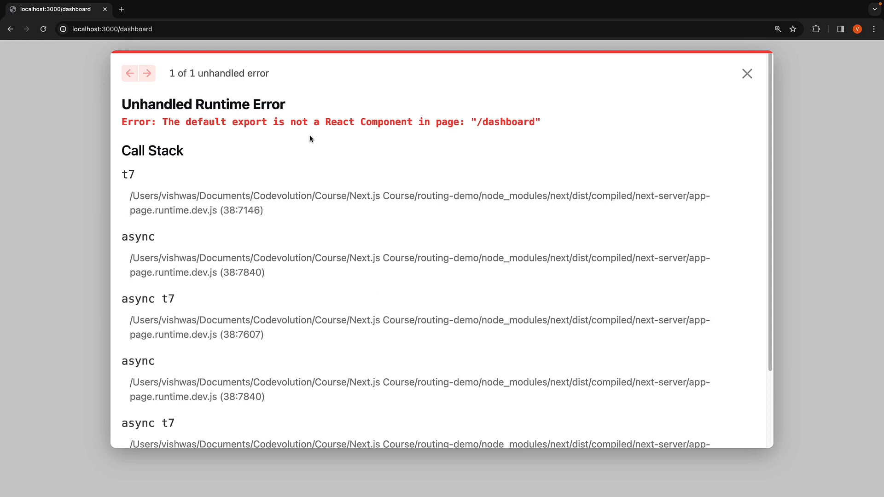
pyautogui.moveTo(476, 142)
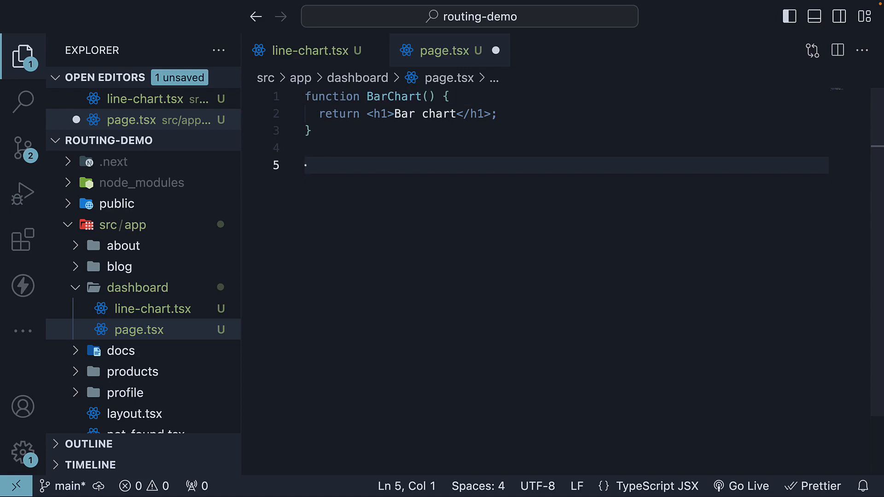
# Step: Add export default function Dashboard() returning <h1>Dashboard</h1> below BarChart and save
pyautogui.write('export default')
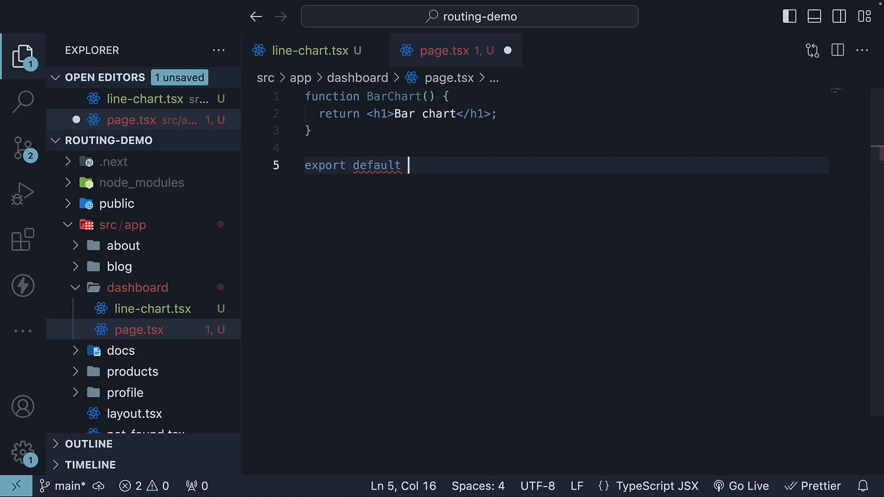
pyautogui.write('function Dashboard() {')
pyautogui.write('return <h1></h1>')
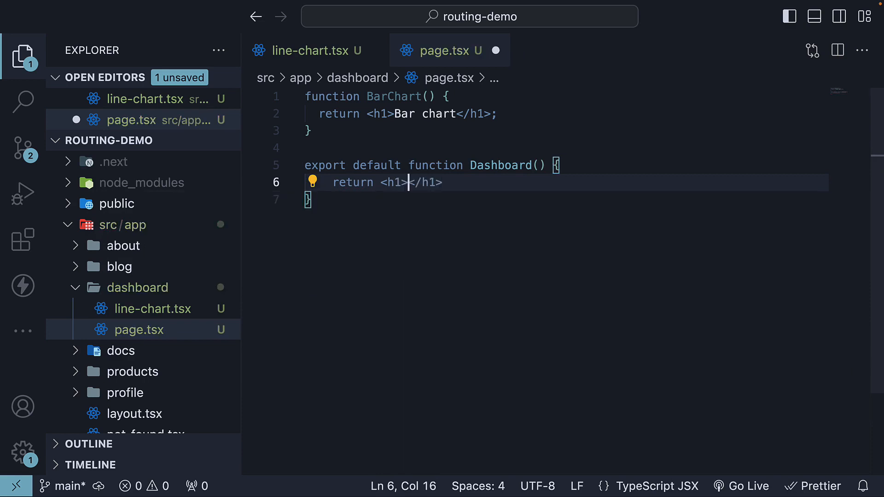
pyautogui.write('Dashboard')
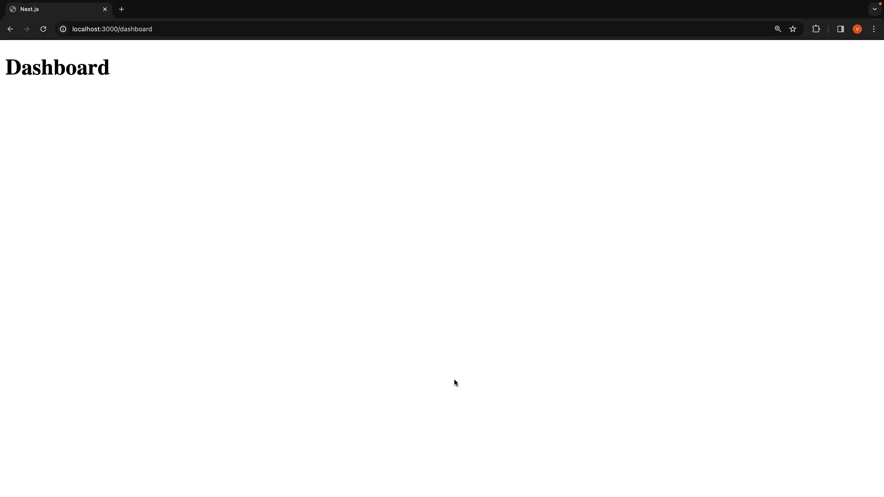
pyautogui.moveTo(135, 104)
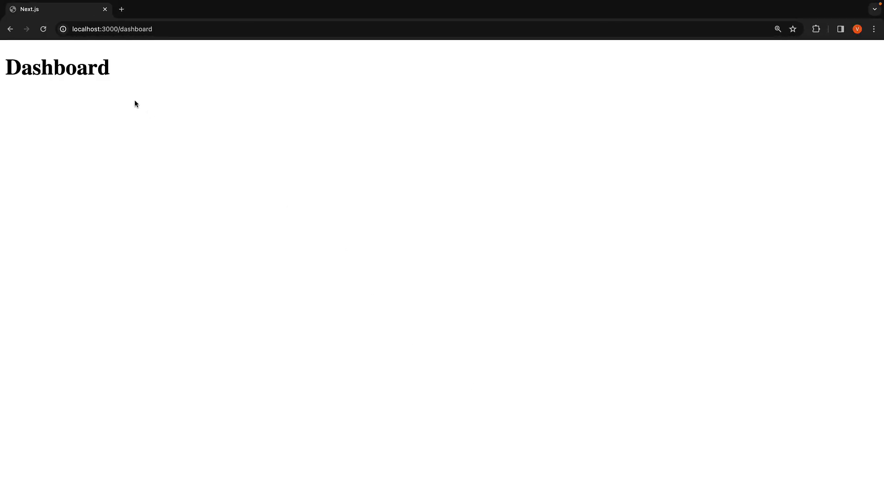
pyautogui.moveTo(175, 121)
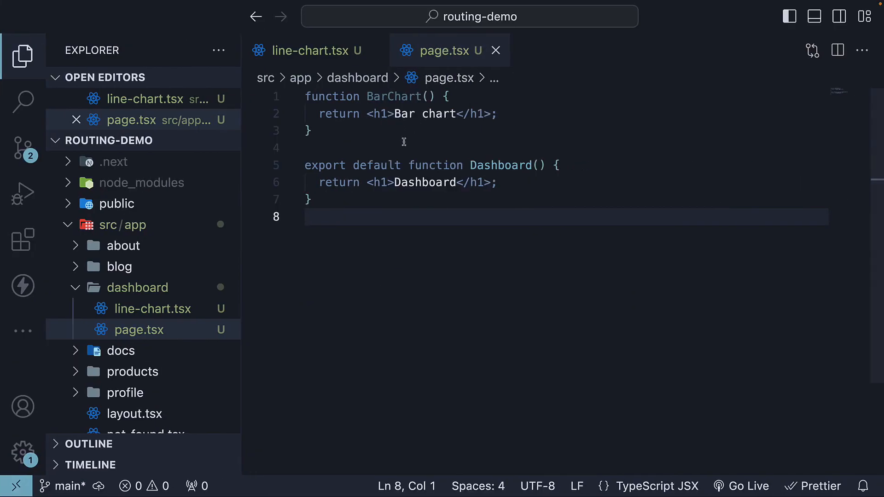
# Step: Highlight the Dashboard function name in page.tsx, then switch the editor to line-chart.tsx
pyautogui.click(309, 130)
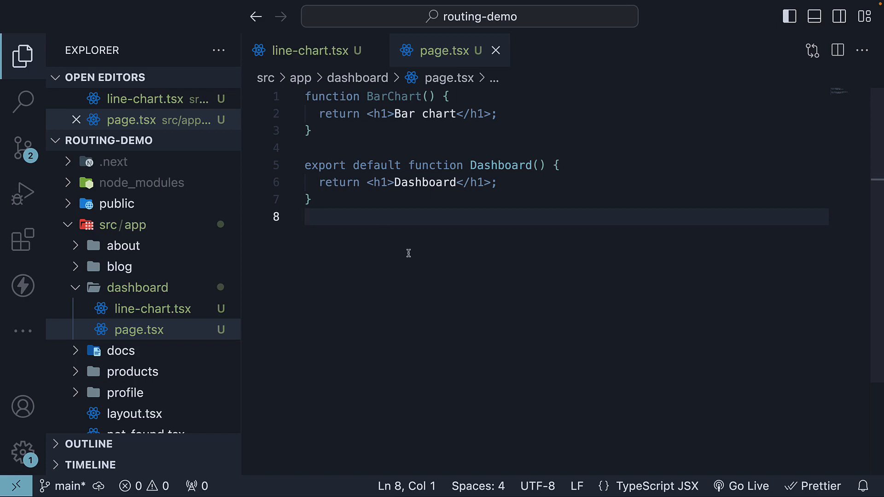
pyautogui.moveTo(402, 98)
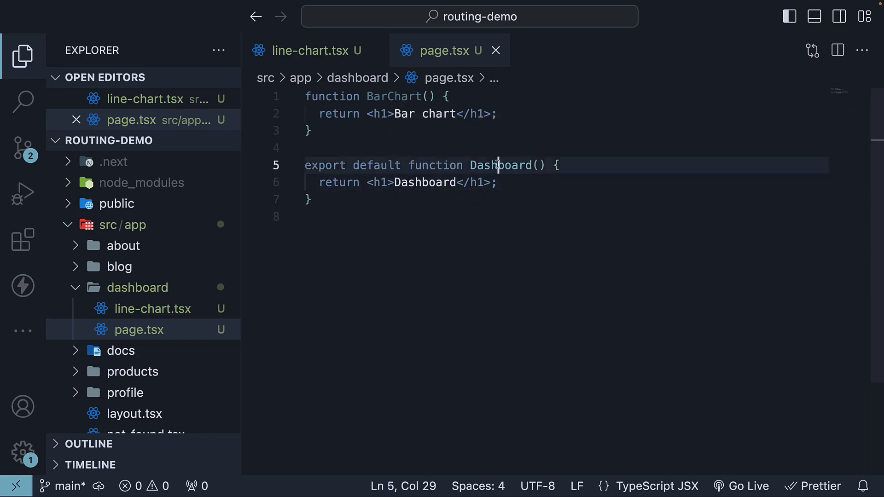
pyautogui.doubleClick(500, 165)
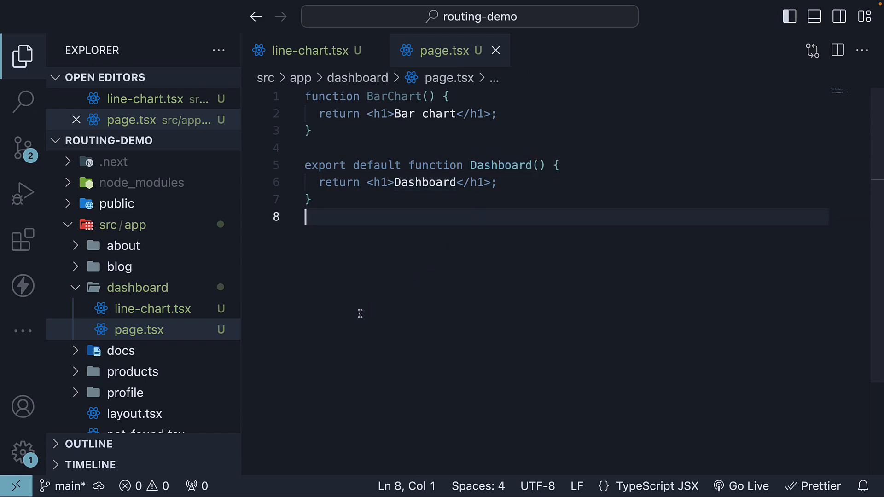
pyautogui.click(152, 309)
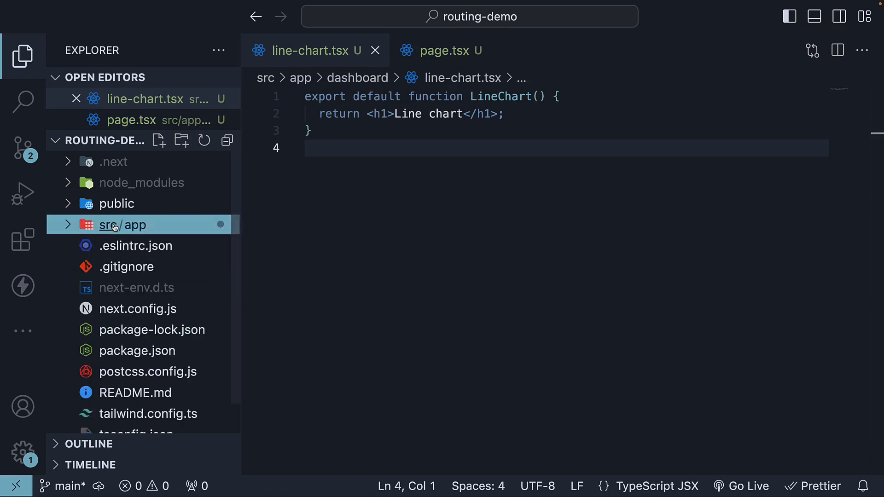
# Step: Expand src in the Explorer and add a components folder beside app
pyautogui.click(107, 225)
pyautogui.write('com')
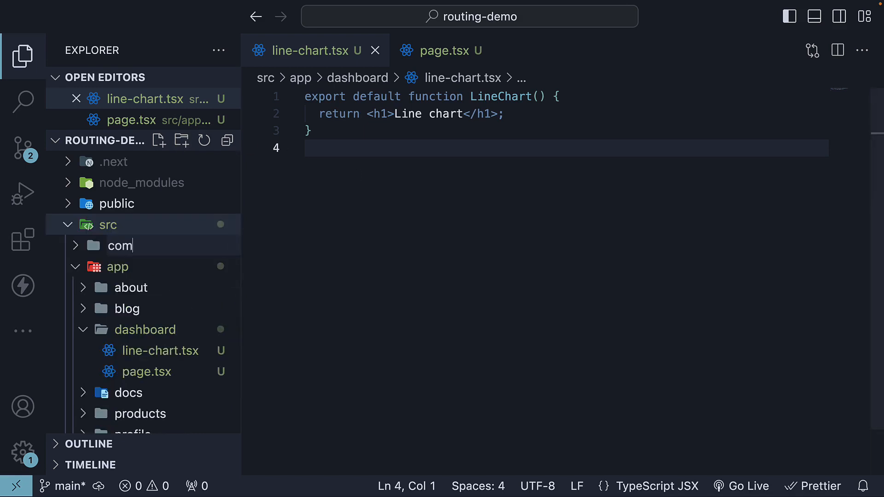
pyautogui.scroll(-3)
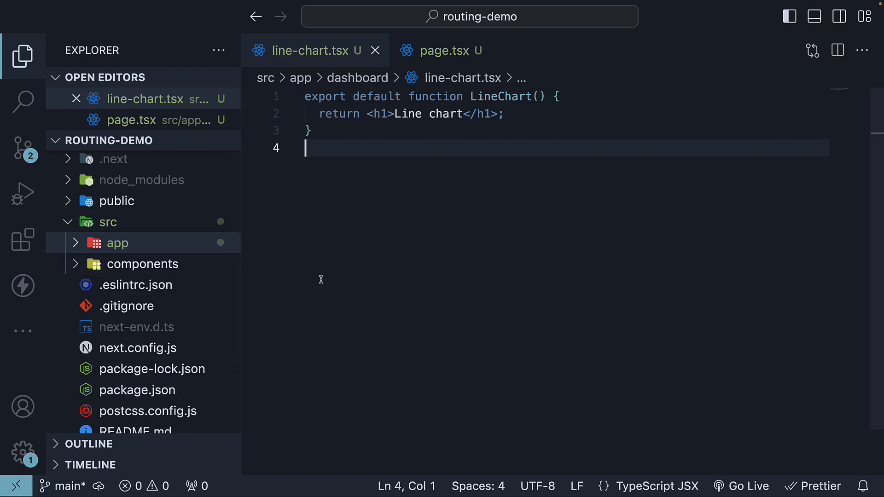
pyautogui.moveTo(379, 275)
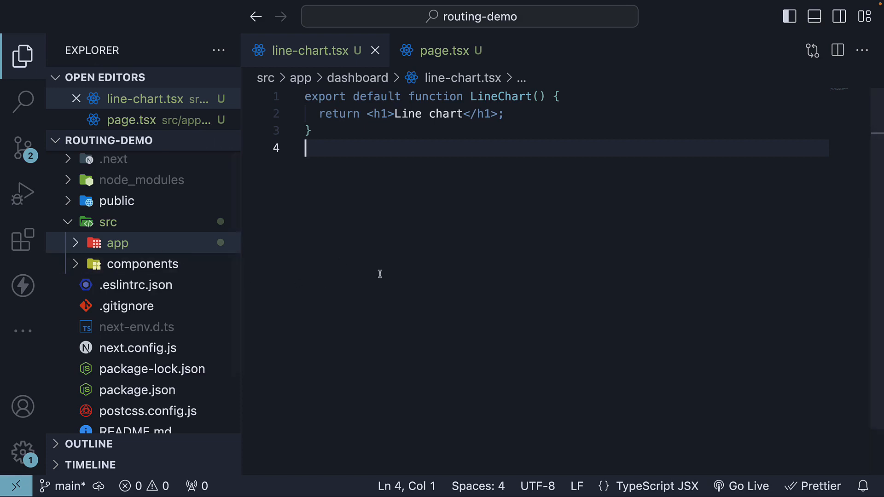